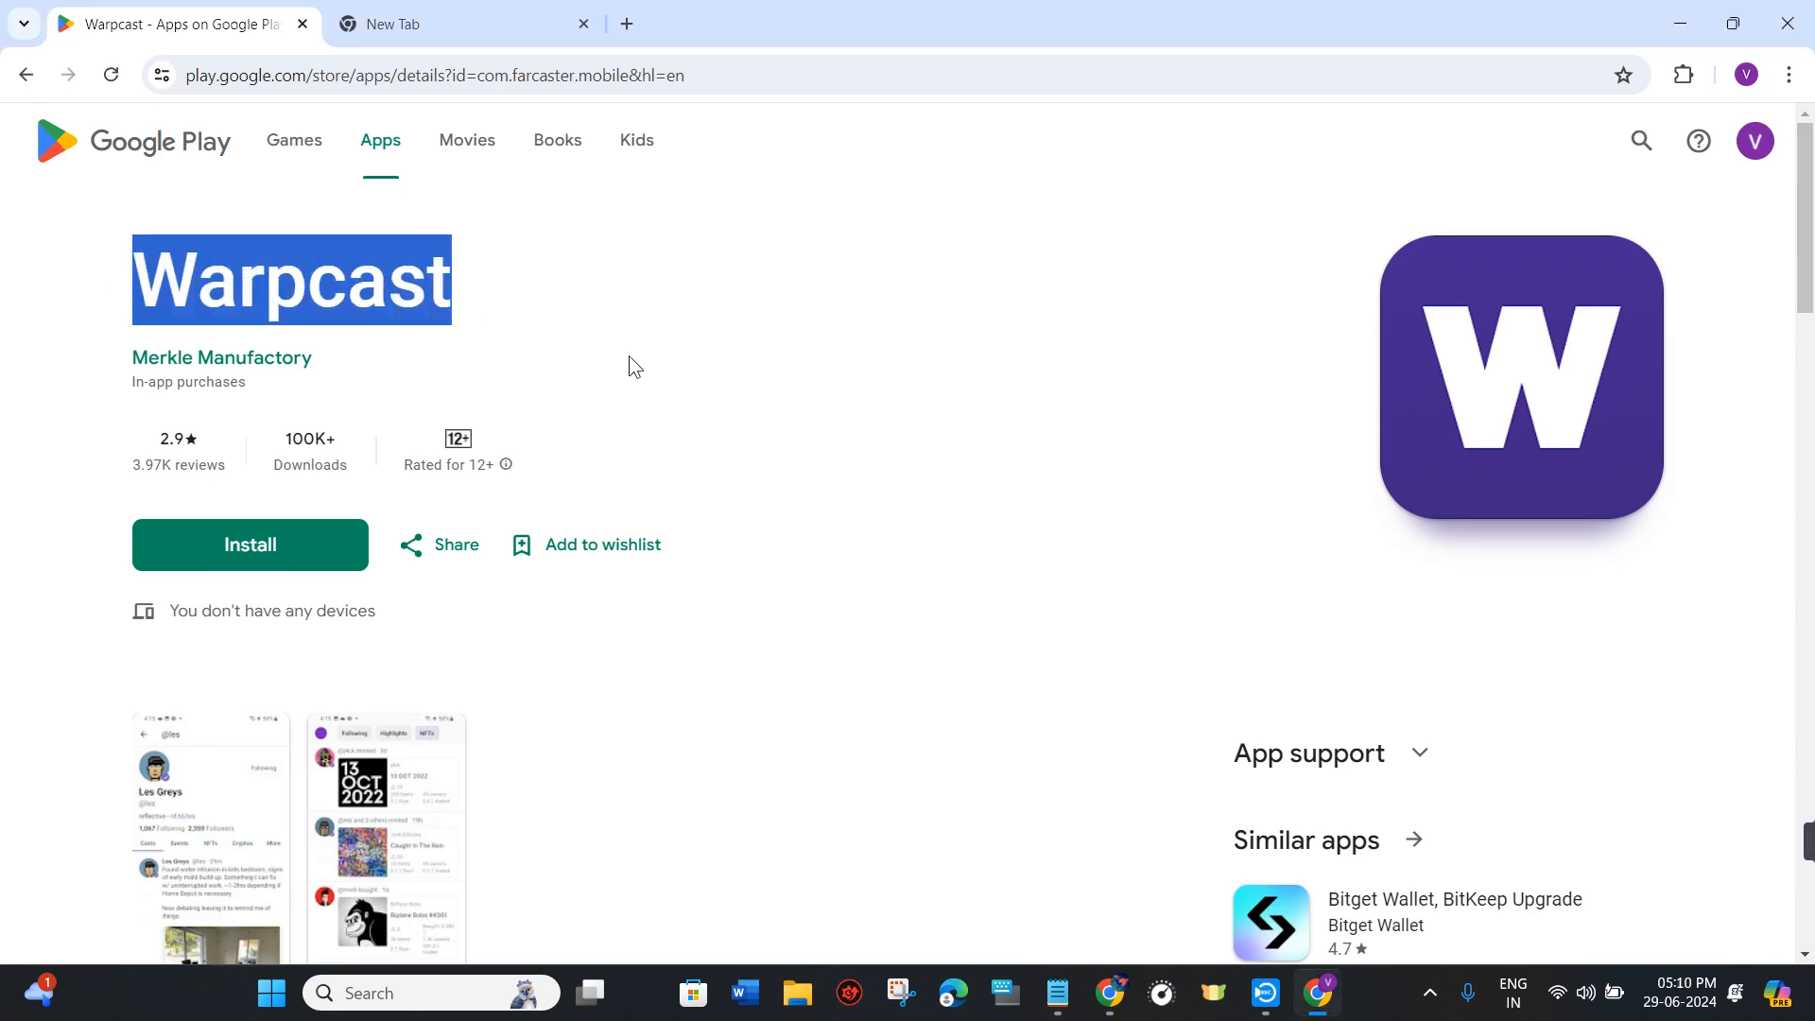
Run a Google search for bluestacks from the empty new tab's address bar.
{"action": "left_click", "coordinate": [467, 405]}
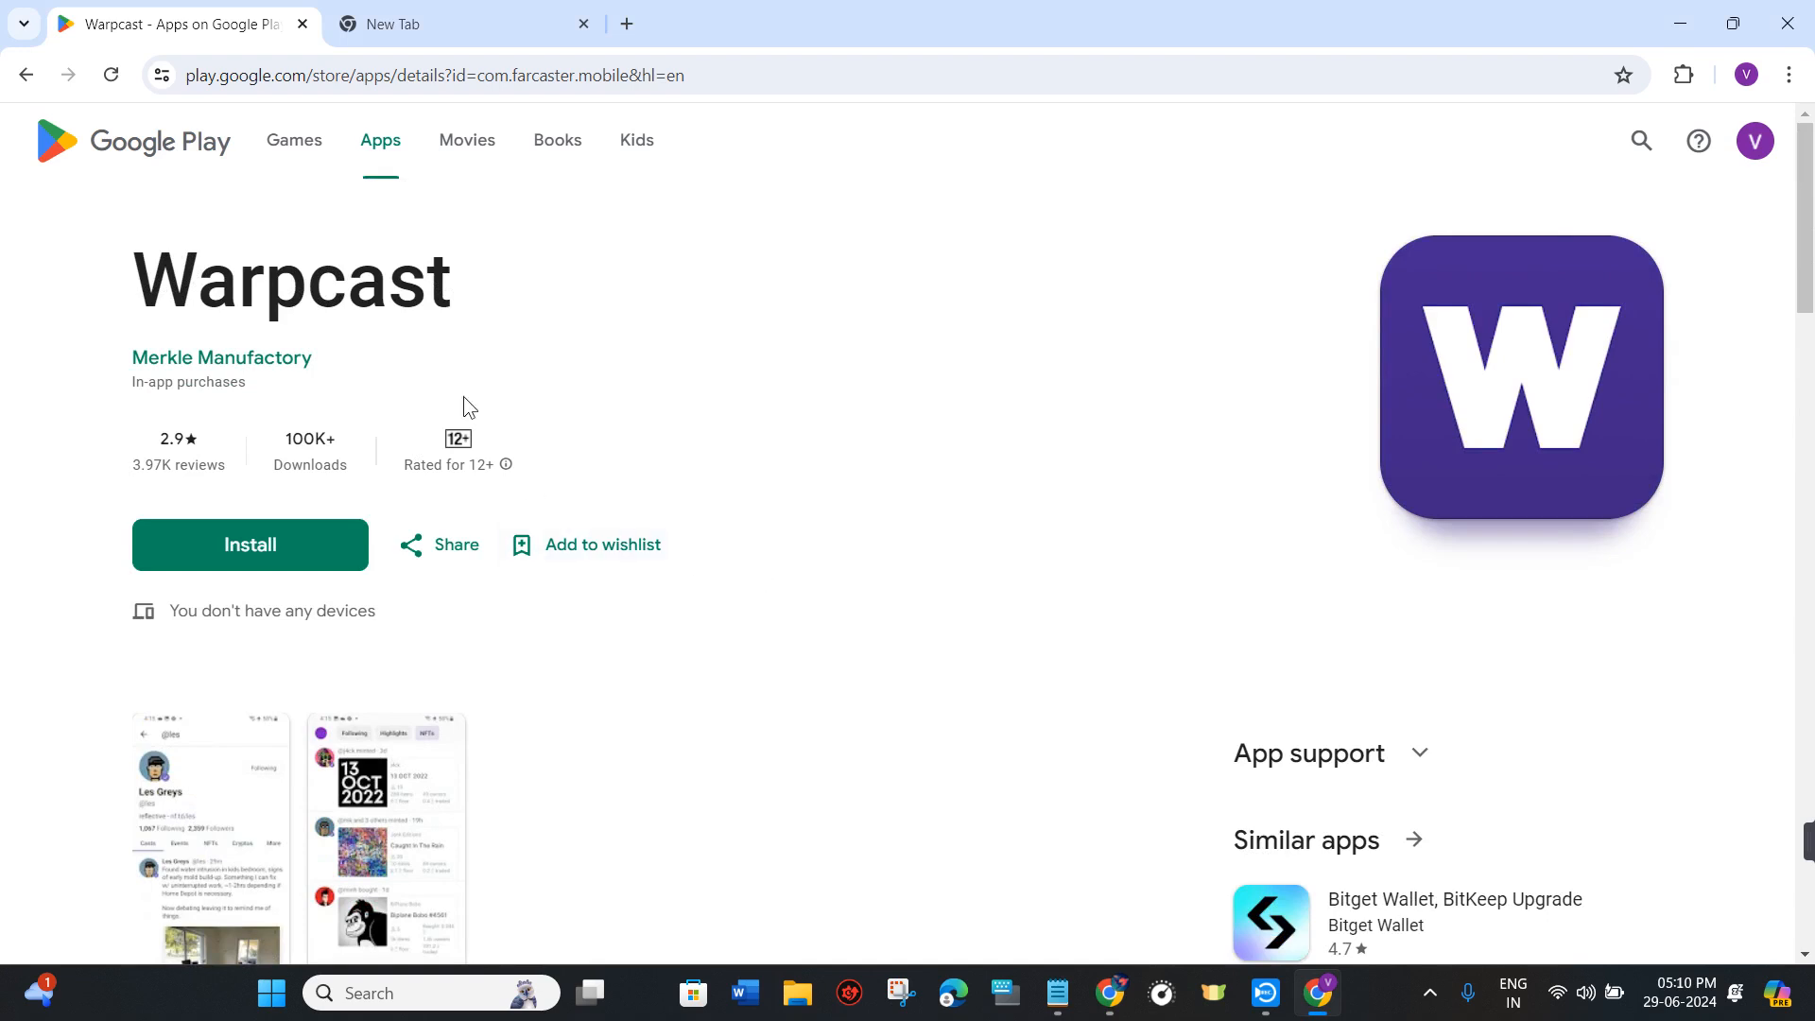
{"action": "left_click", "coordinate": [460, 23]}
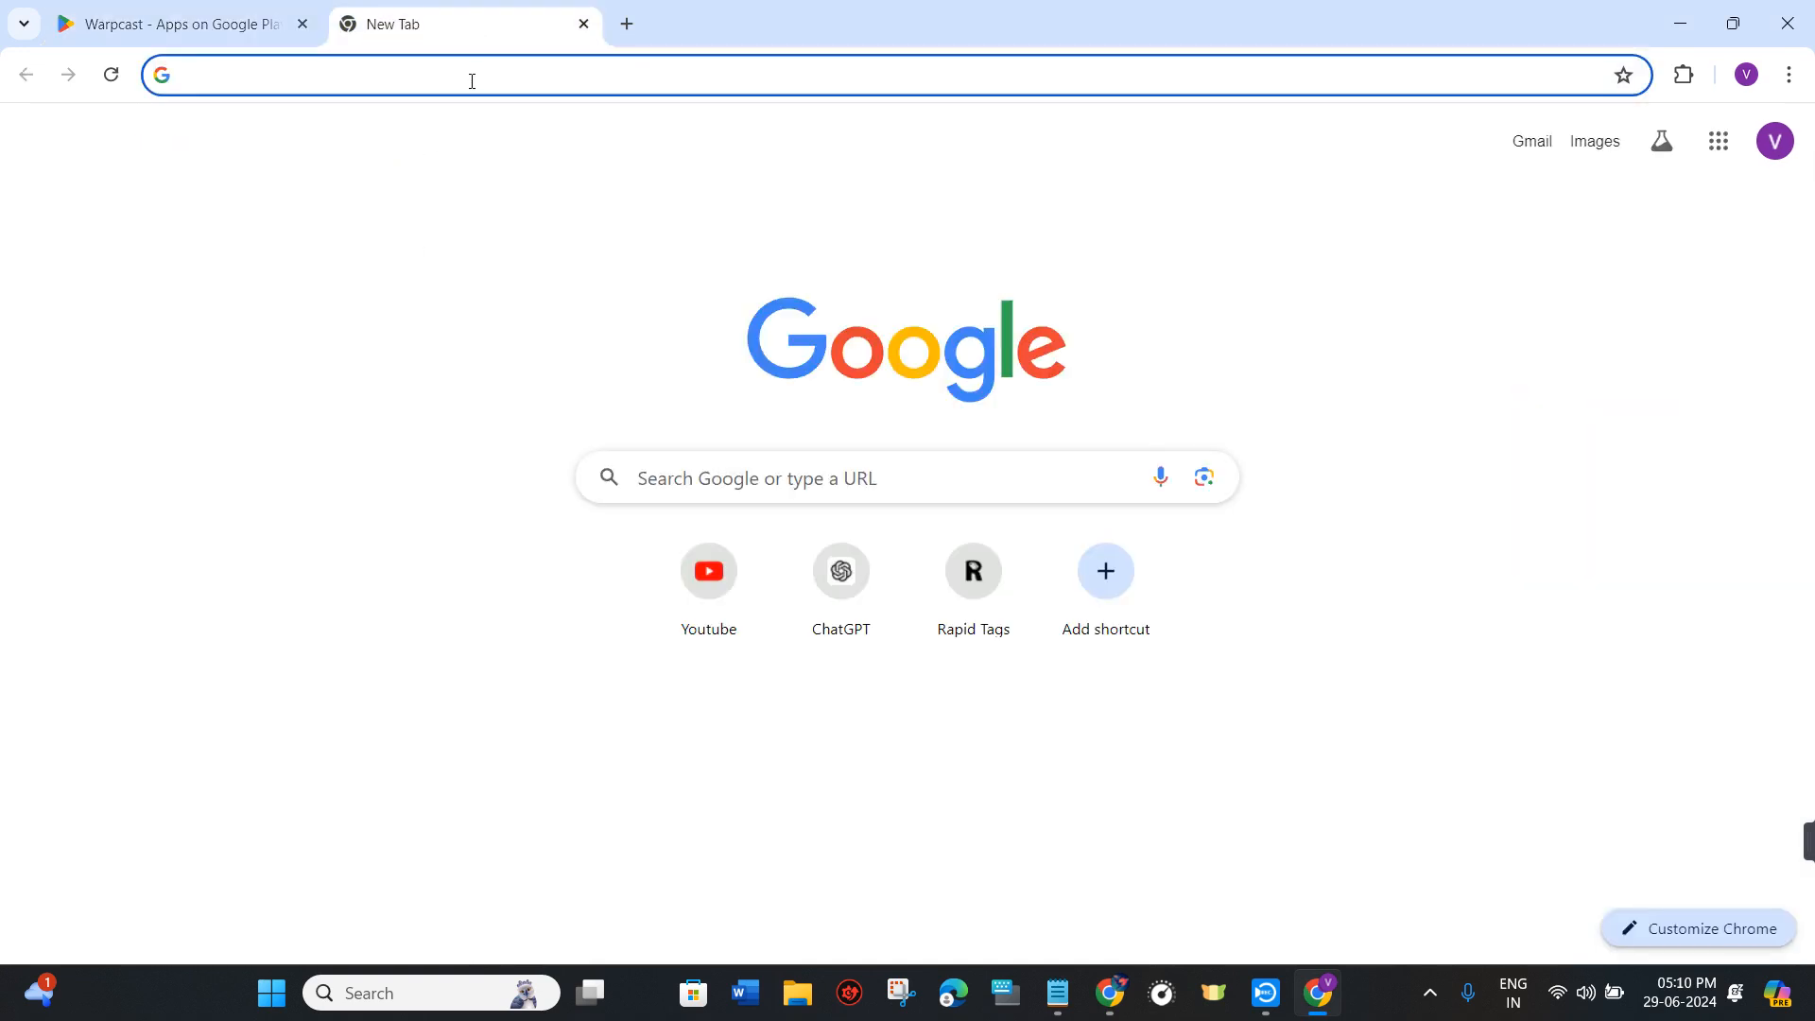
{"action": "type", "text": "b"}
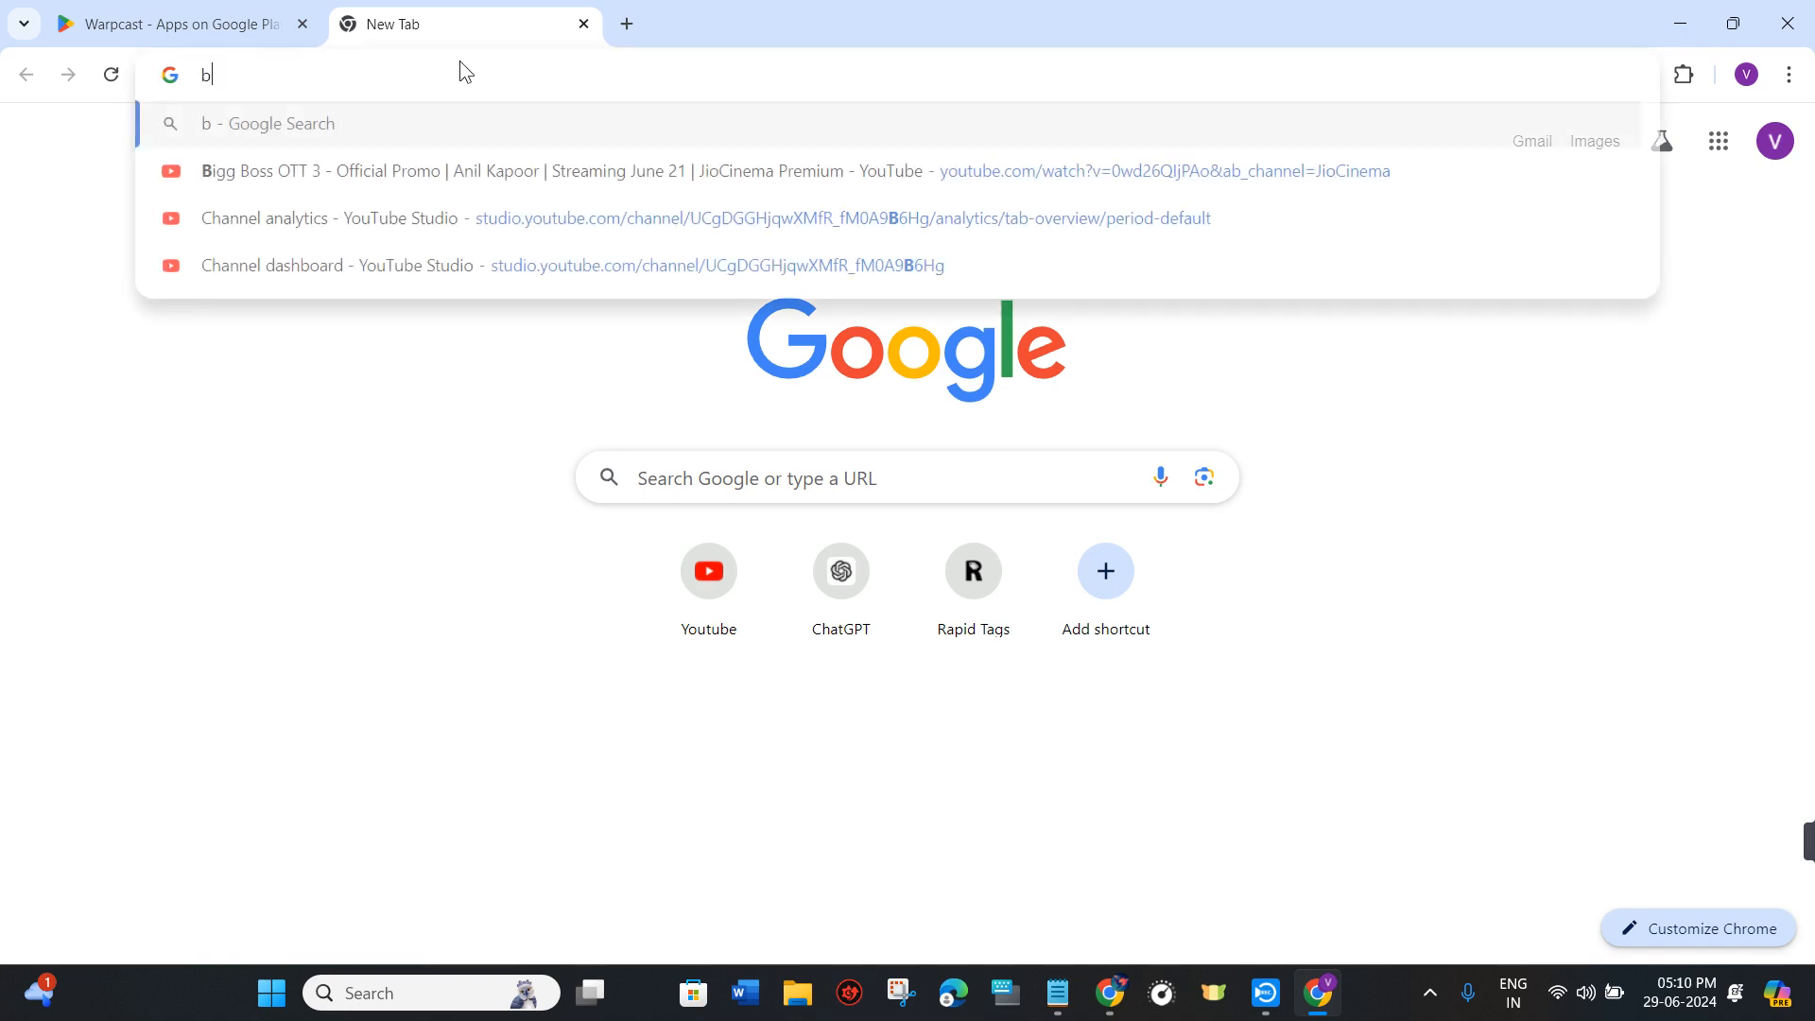
{"action": "type", "text": "luestacks&rlz=1C1UEAD_enIN1077IN1078&oq=bluesta&gs_lcrp=EgZjaHJvbWUqEwgBEC4YgwEY..."}
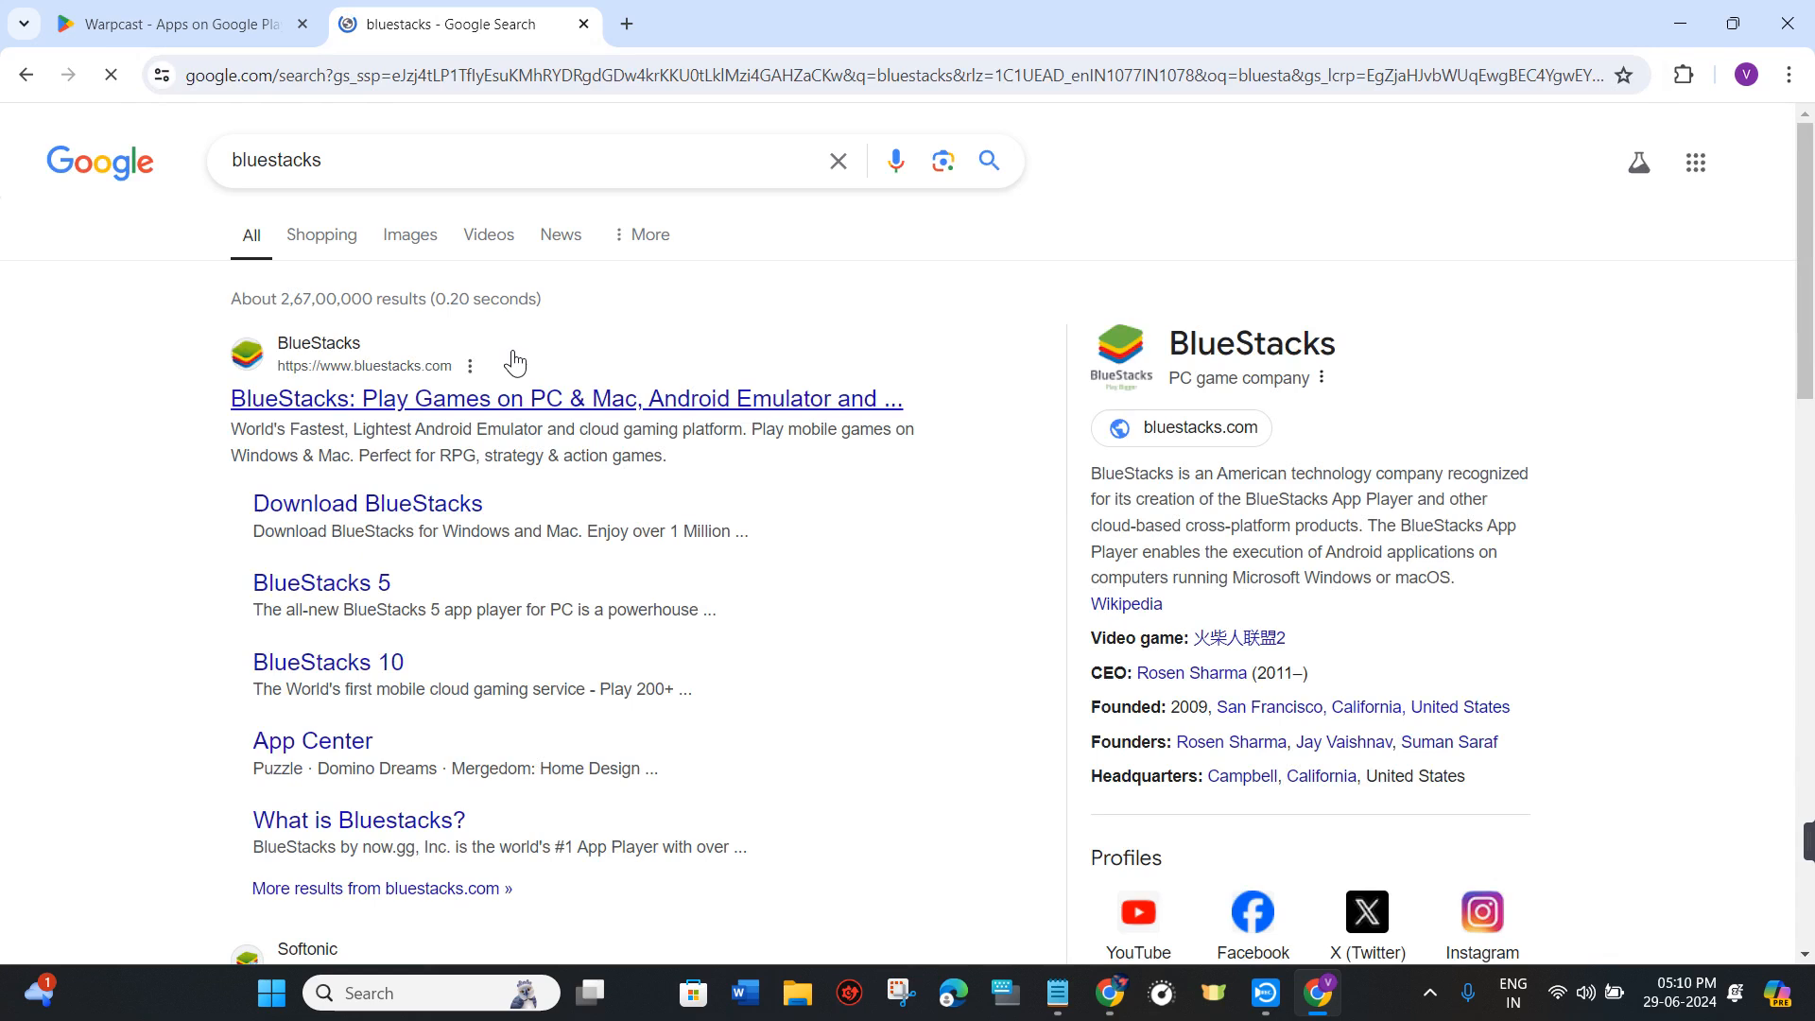
Download the BlueStacks 10 installer from bluestacks.com and confirm it finished in Chrome's downloads.
{"action": "left_click", "coordinate": [566, 399]}
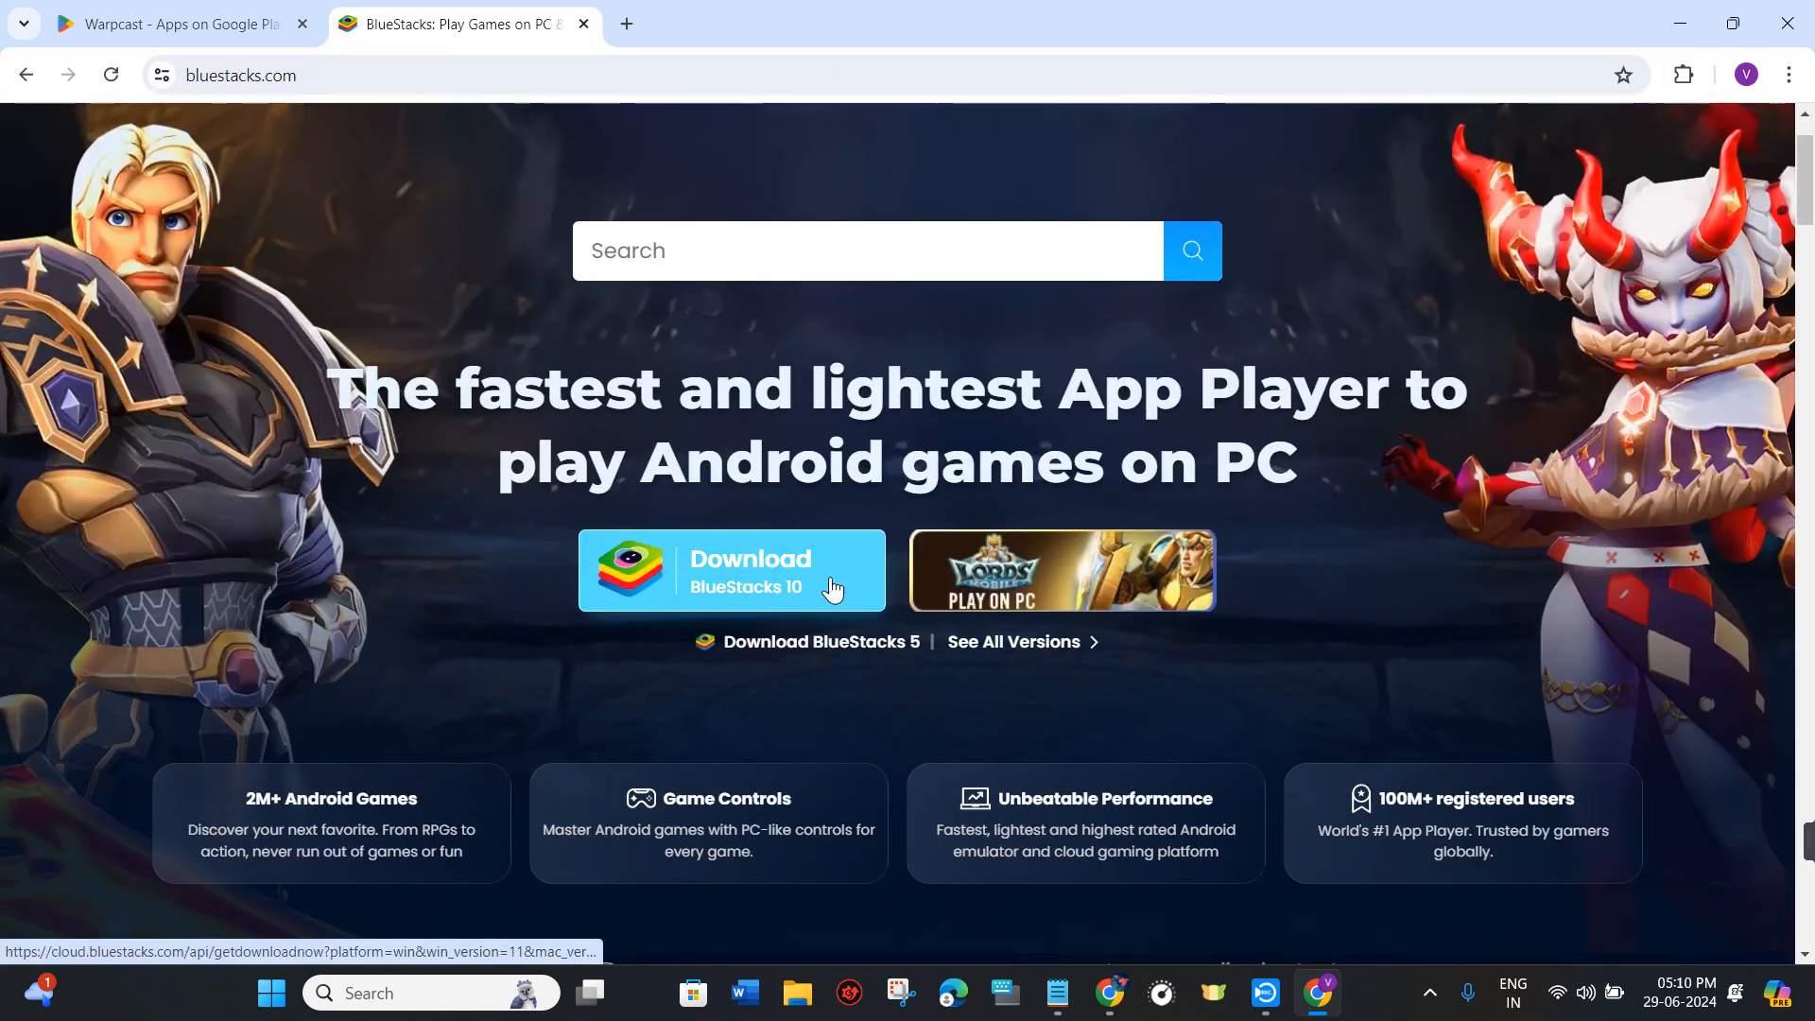
{"action": "left_click", "coordinate": [732, 569]}
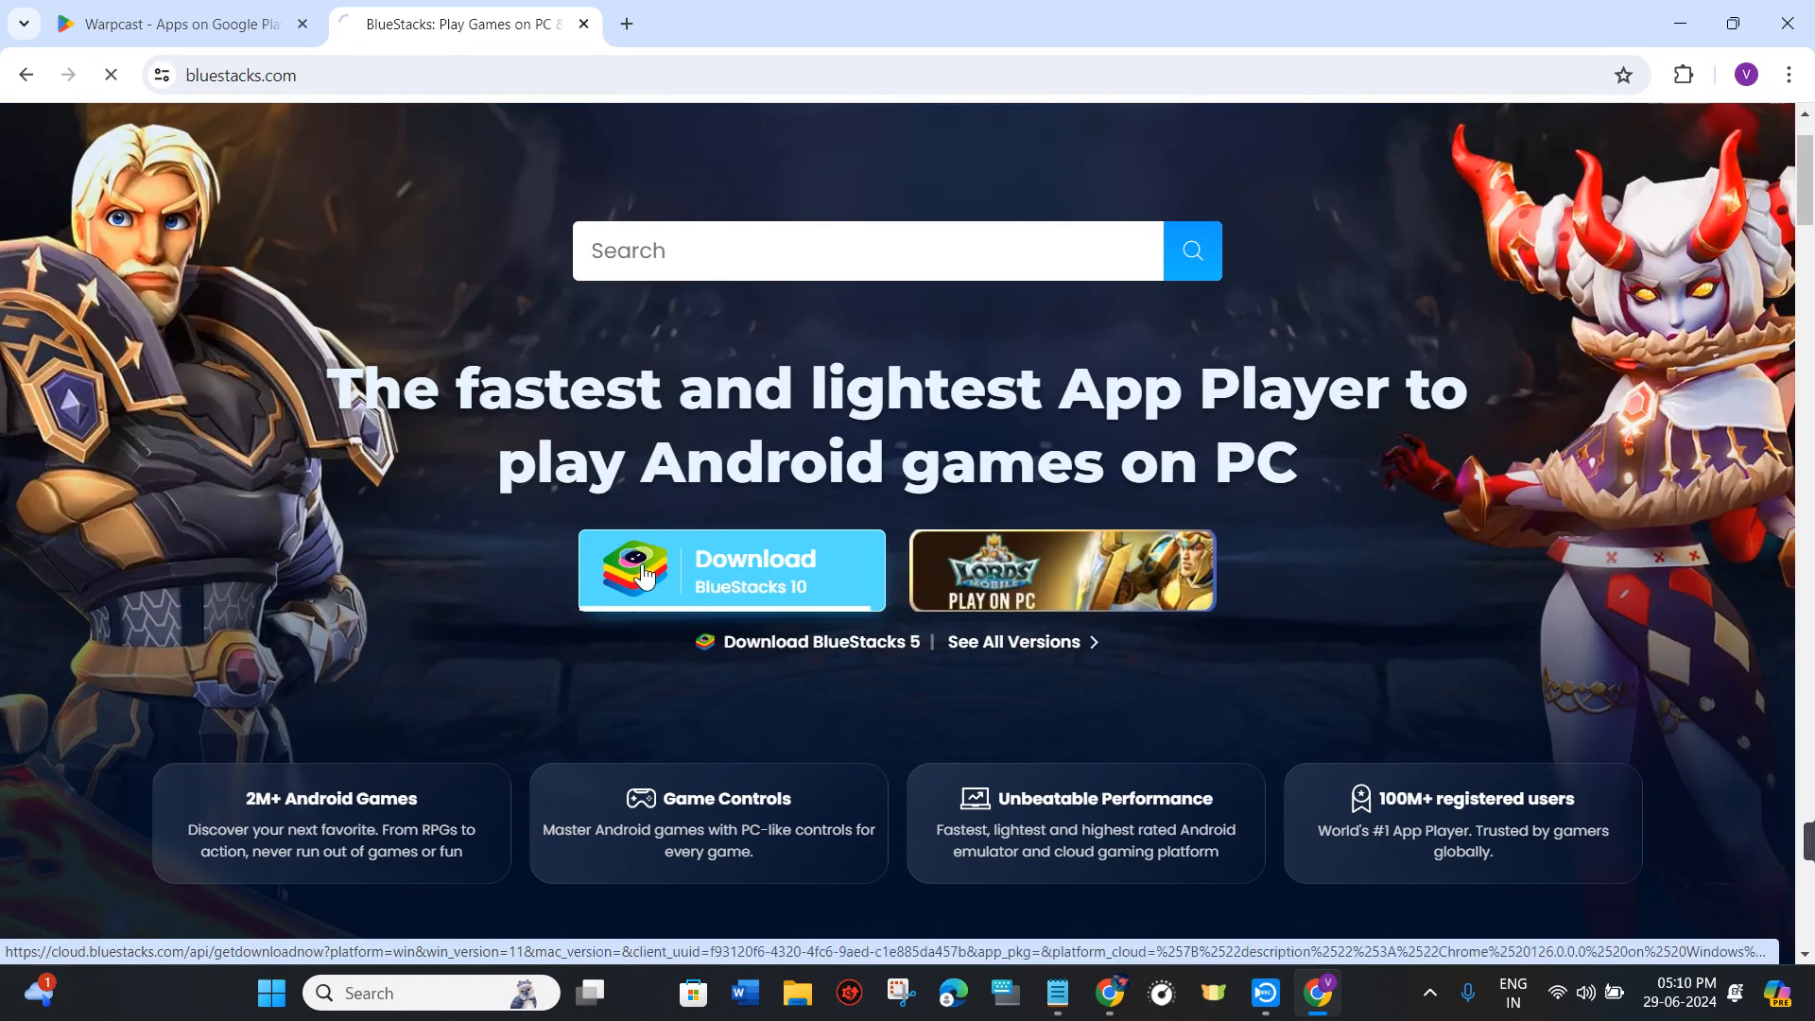
{"action": "left_click", "coordinate": [730, 569]}
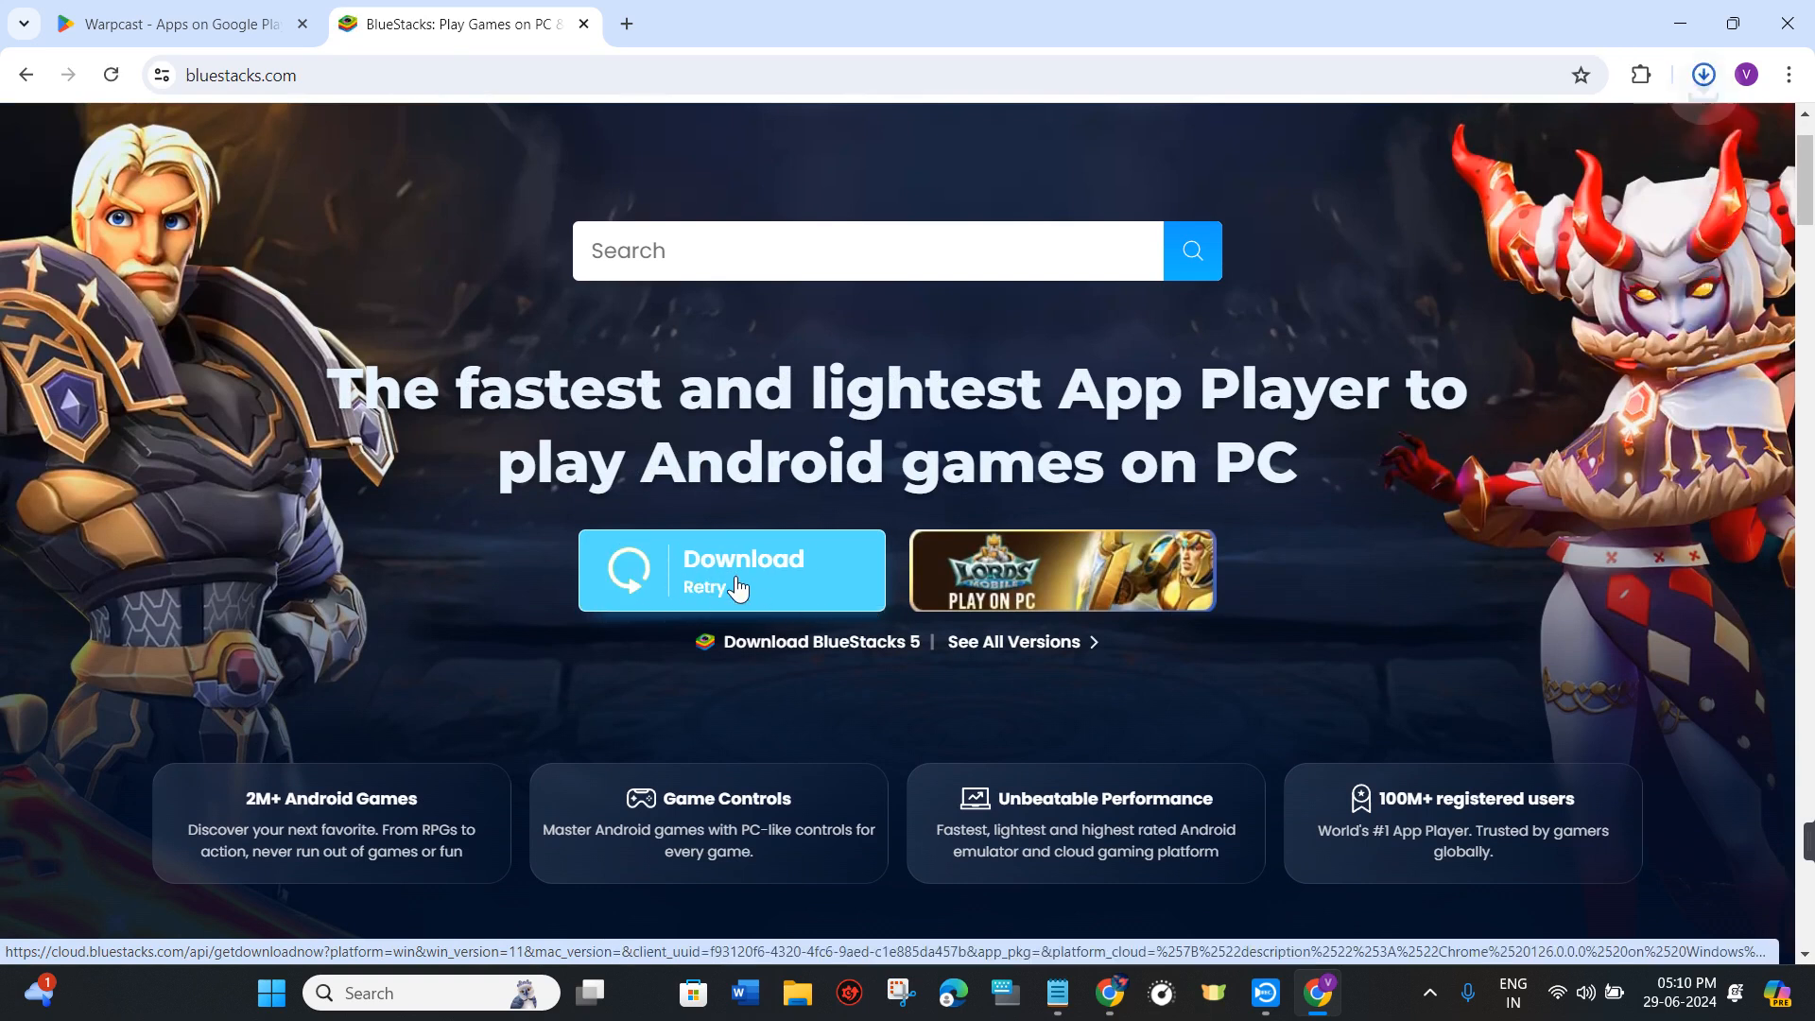
{"action": "left_click", "coordinate": [1701, 74]}
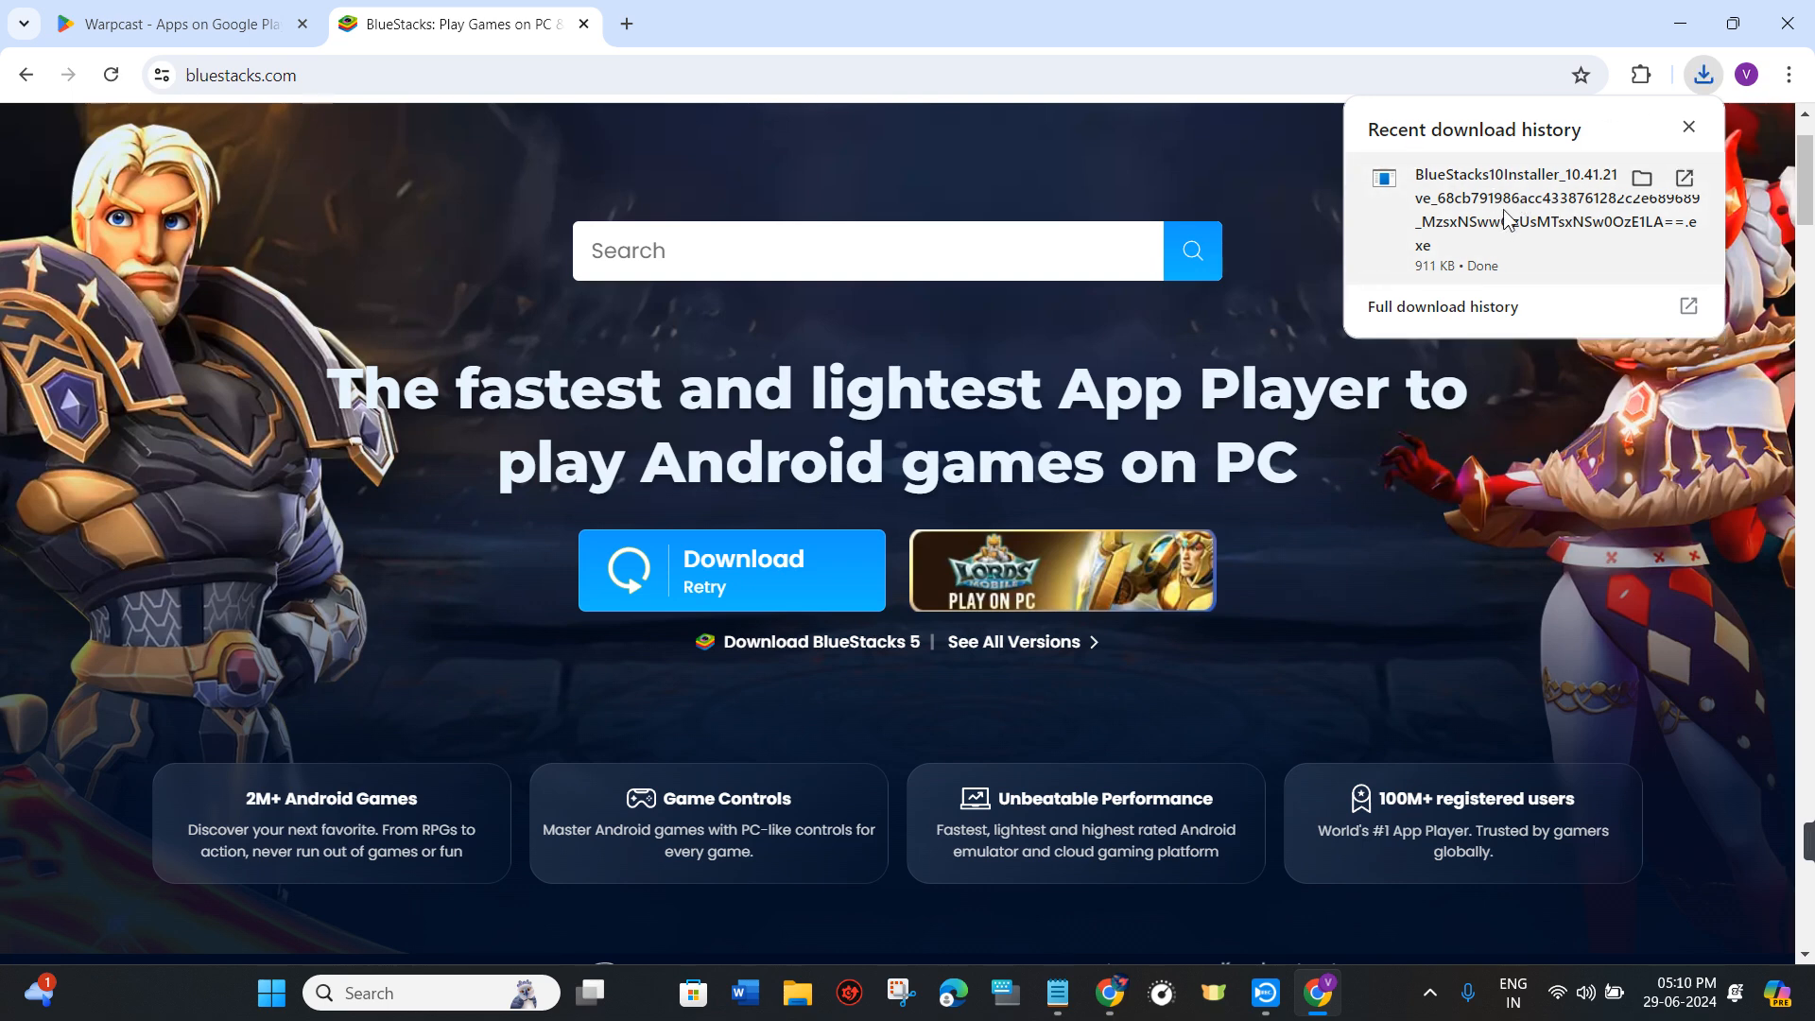
{"action": "left_click", "coordinate": [1059, 570]}
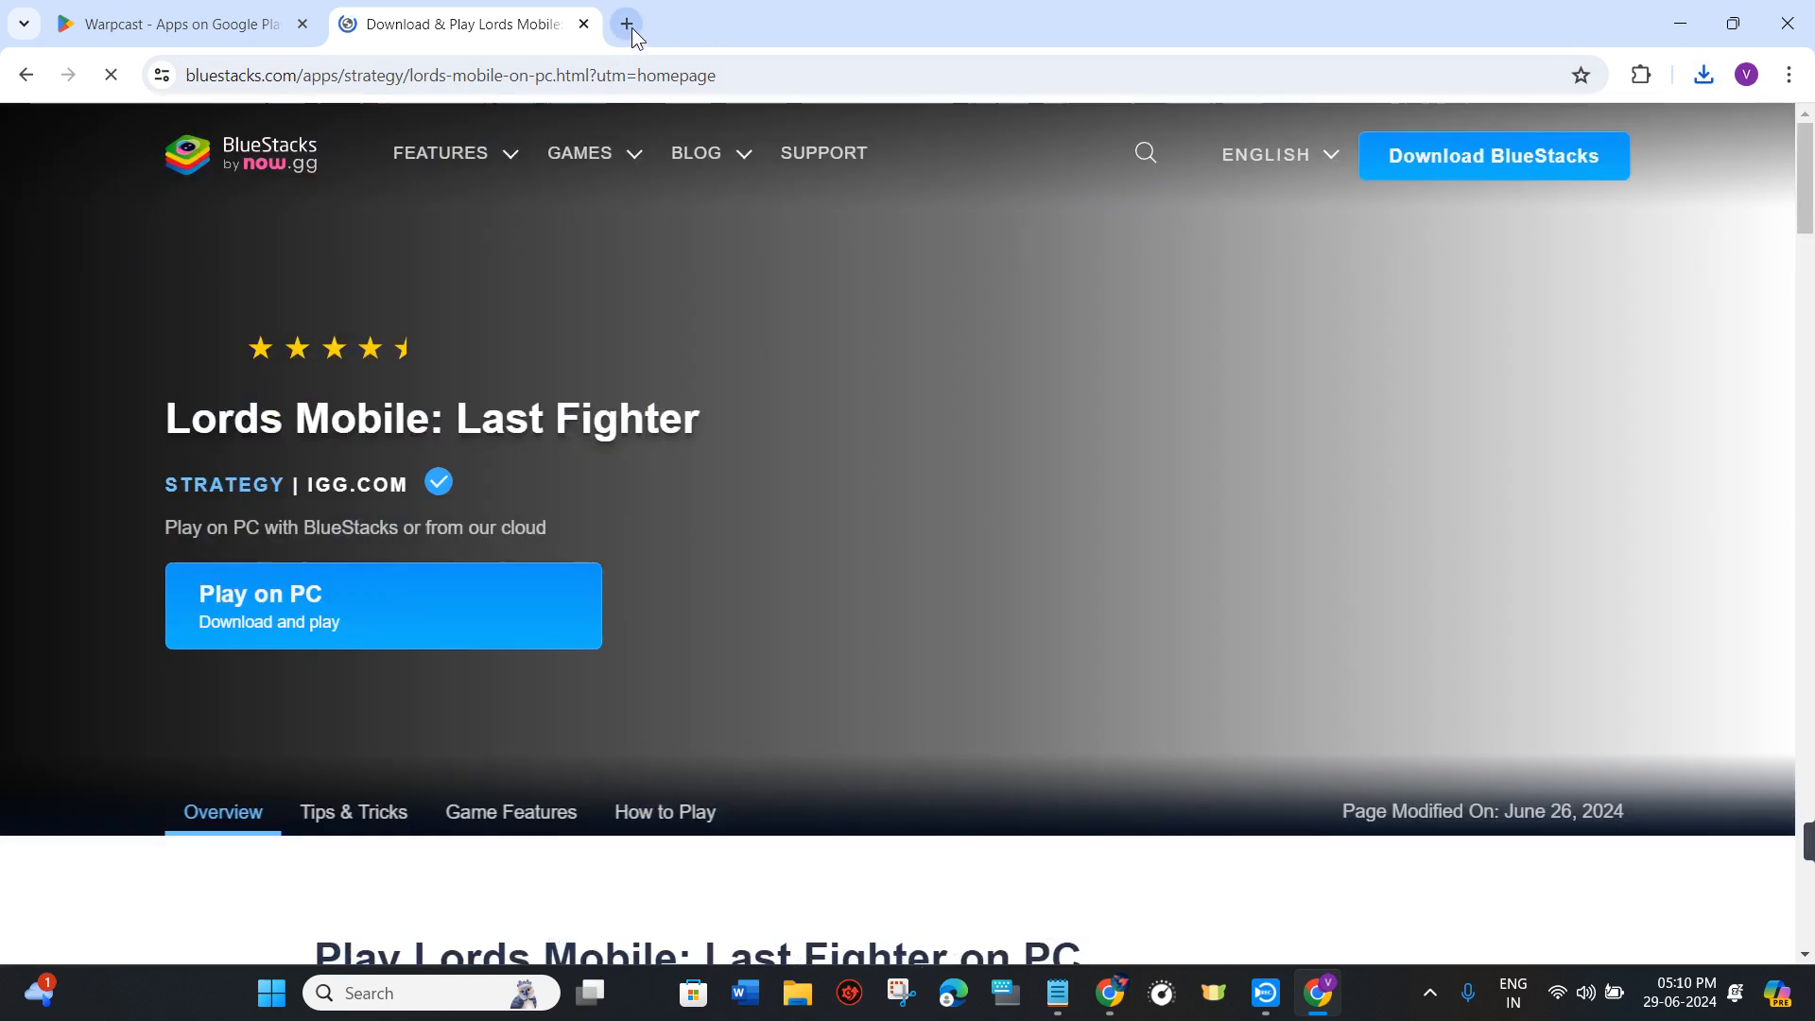
Search Google for ldplayer and go to the ldplayer.net result.
{"action": "type", "text": "ldplayer"}
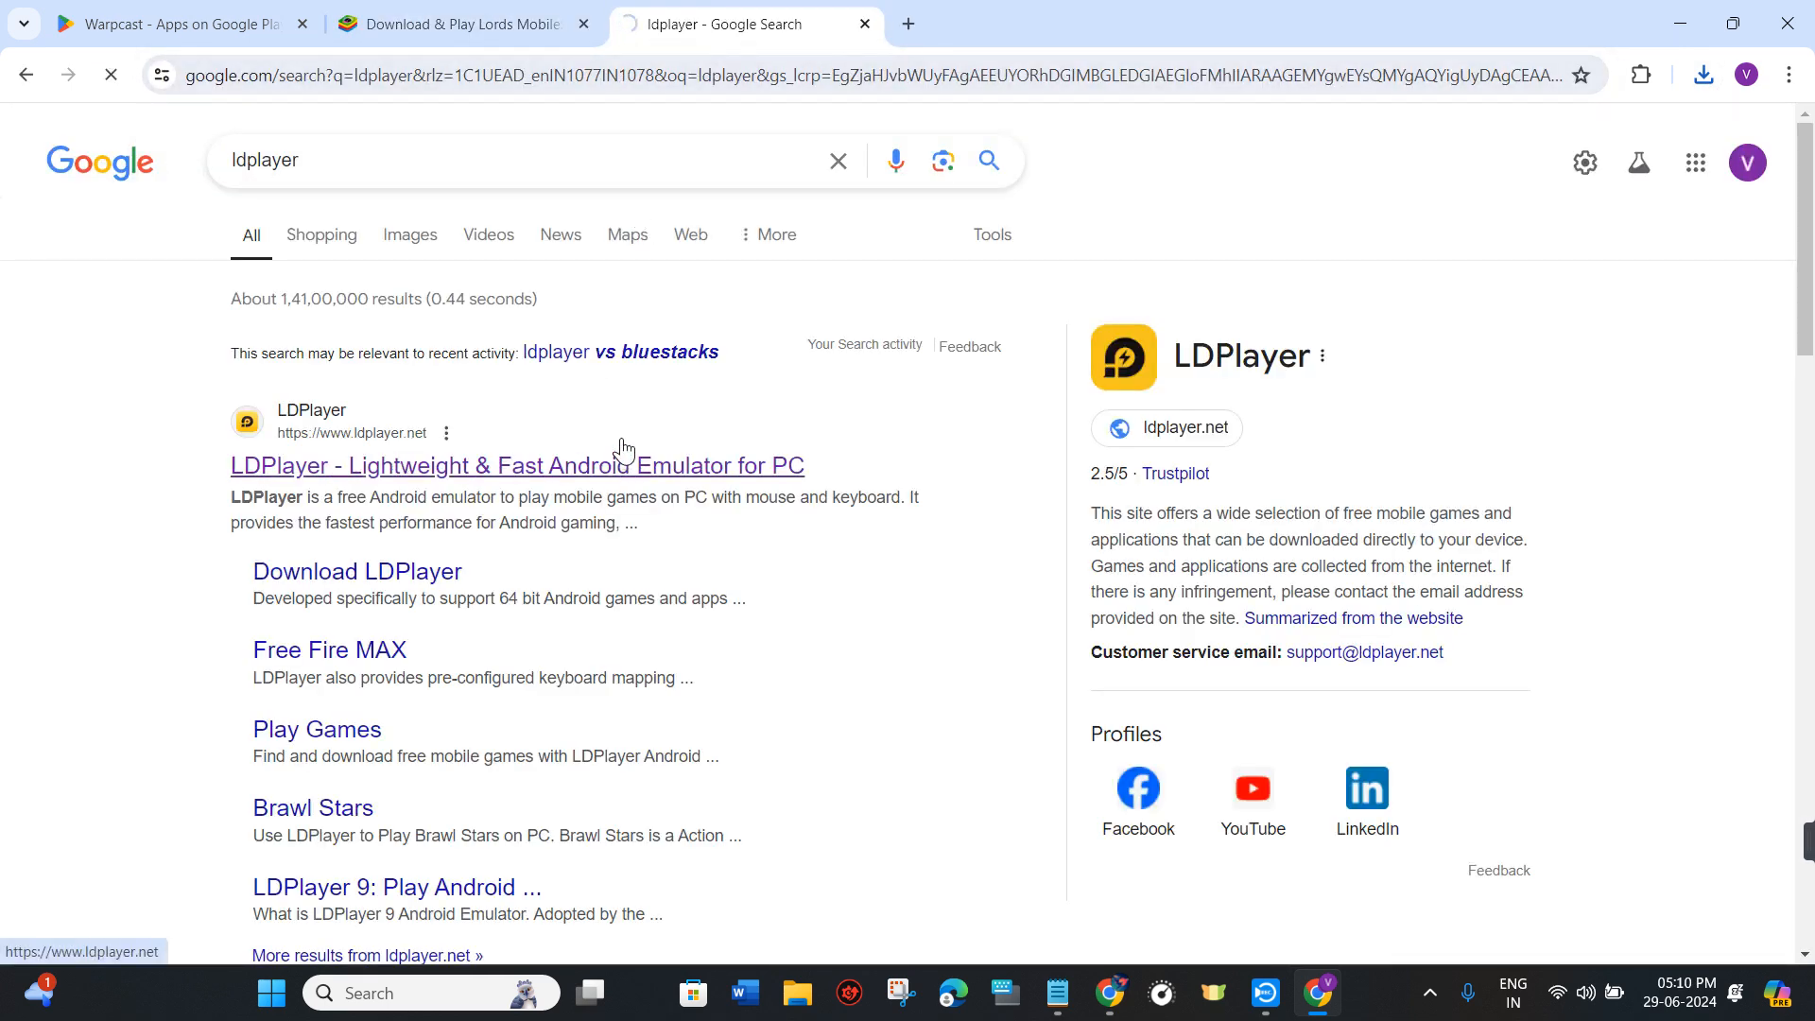
{"action": "left_click", "coordinate": [516, 465]}
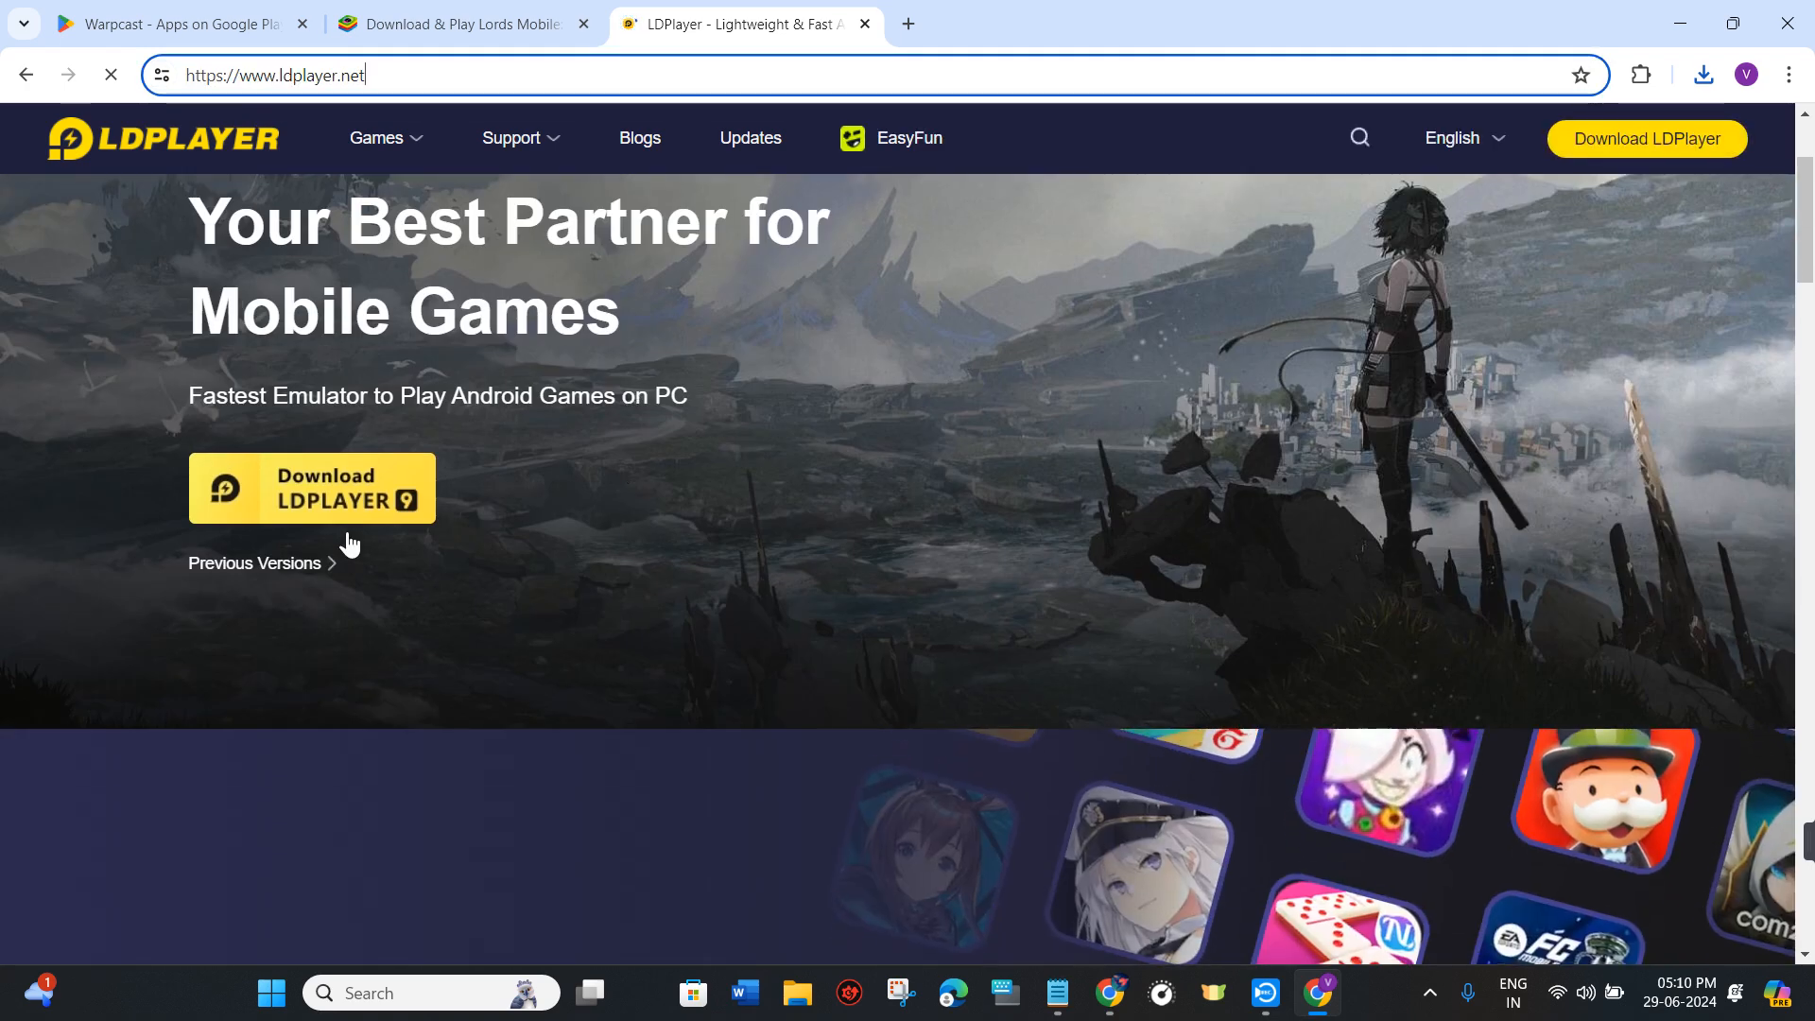
Start the LDPlayer 9 installer download, then return to the Warpcast Google Play tab.
{"action": "left_click", "coordinate": [311, 488]}
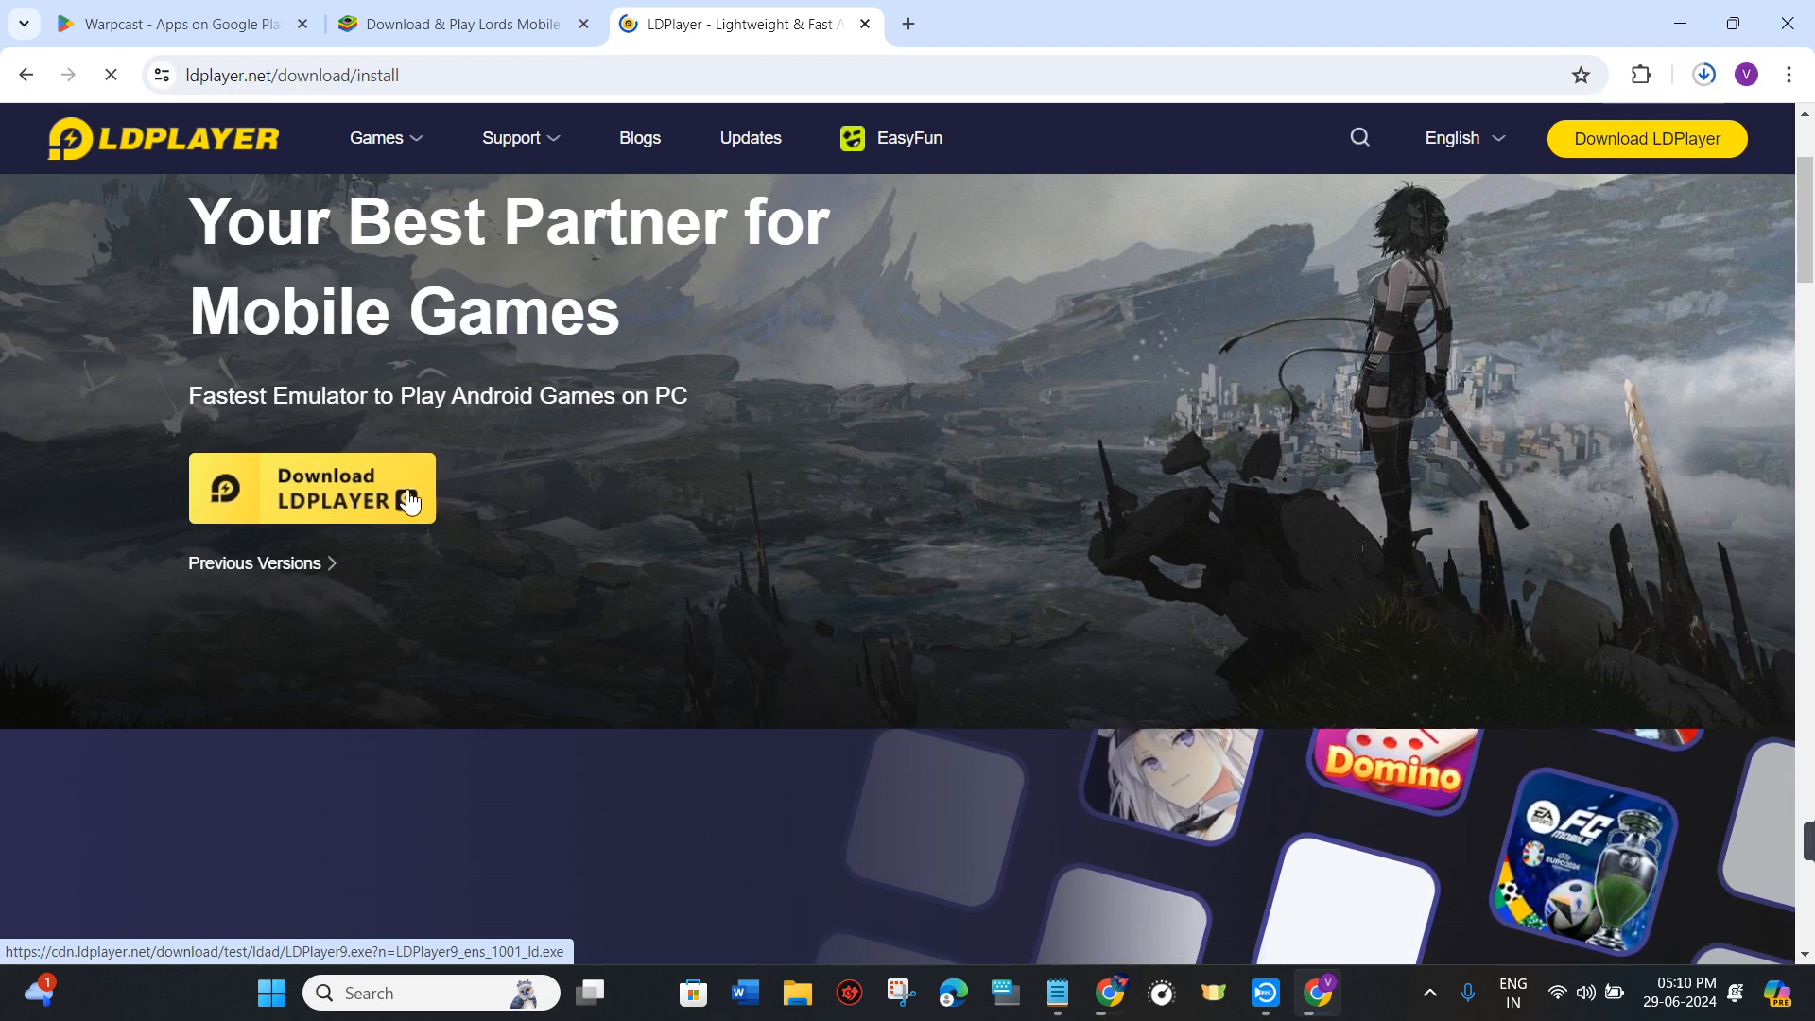
{"action": "left_click", "coordinate": [310, 487]}
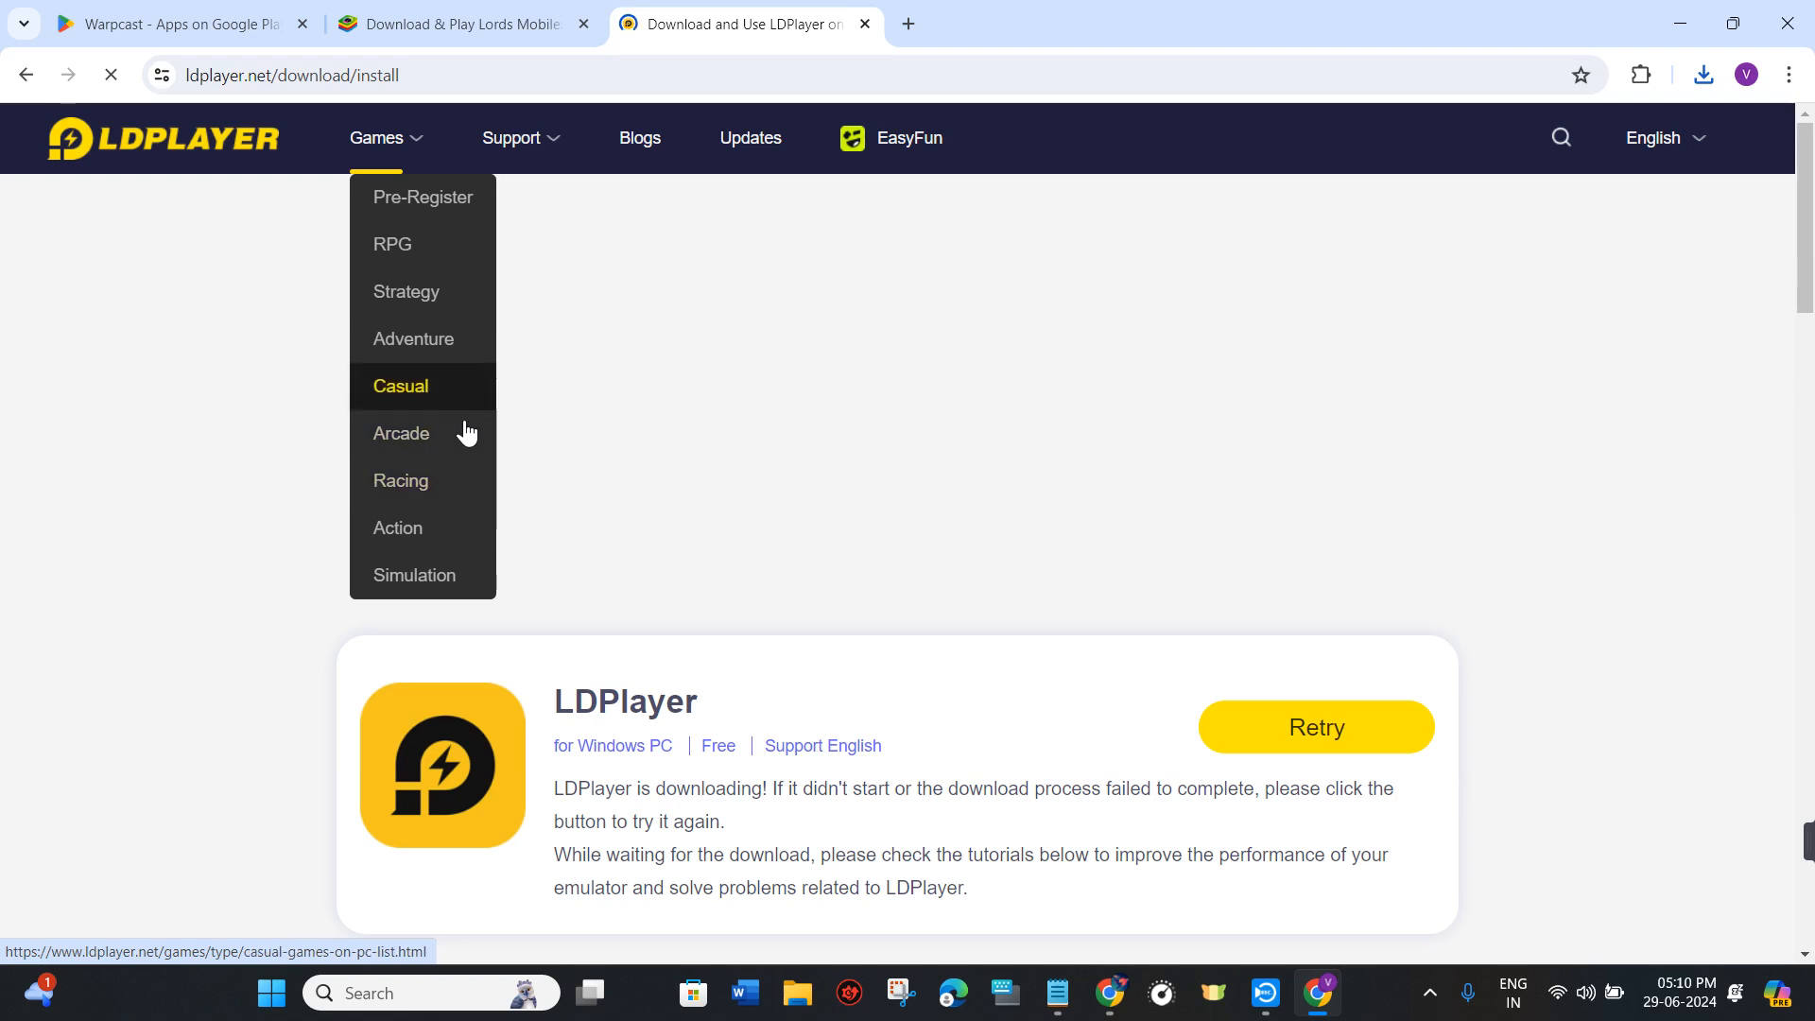
{"action": "left_click", "coordinate": [174, 23]}
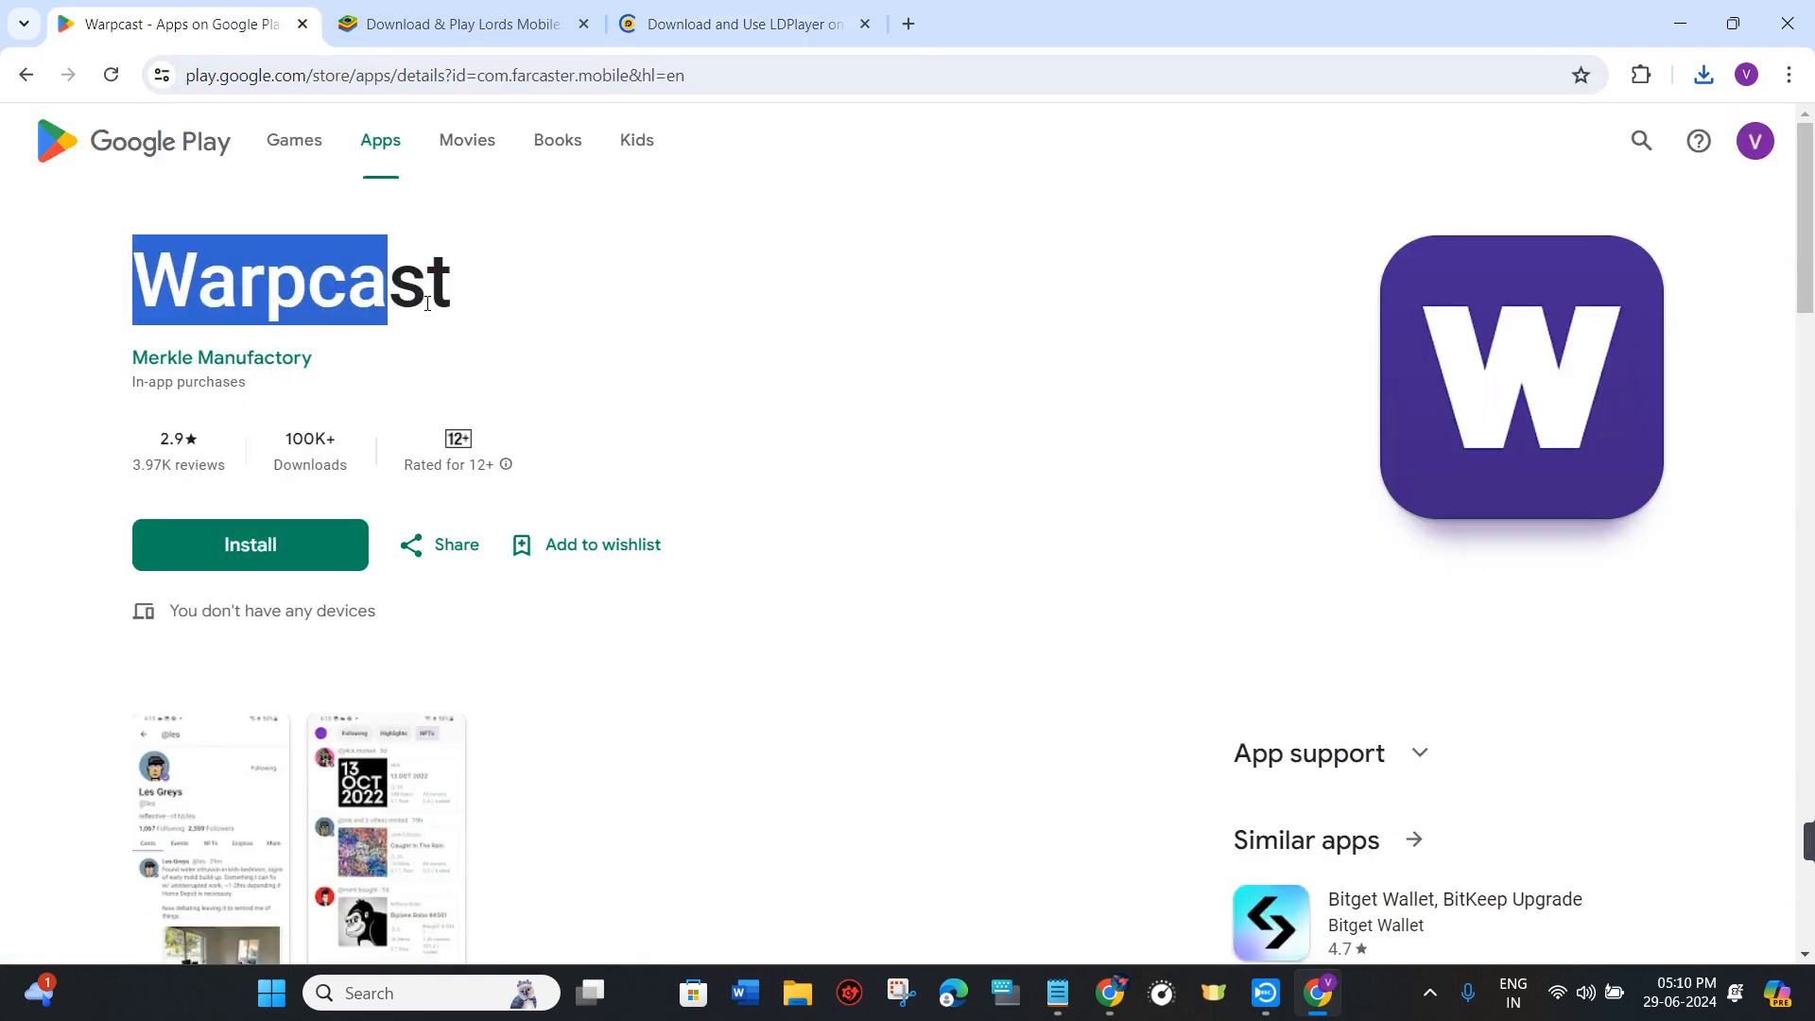
Scroll the Warpcast page down to its screenshots, About this app and similar apps.
{"action": "left_click", "coordinate": [1401, 393]}
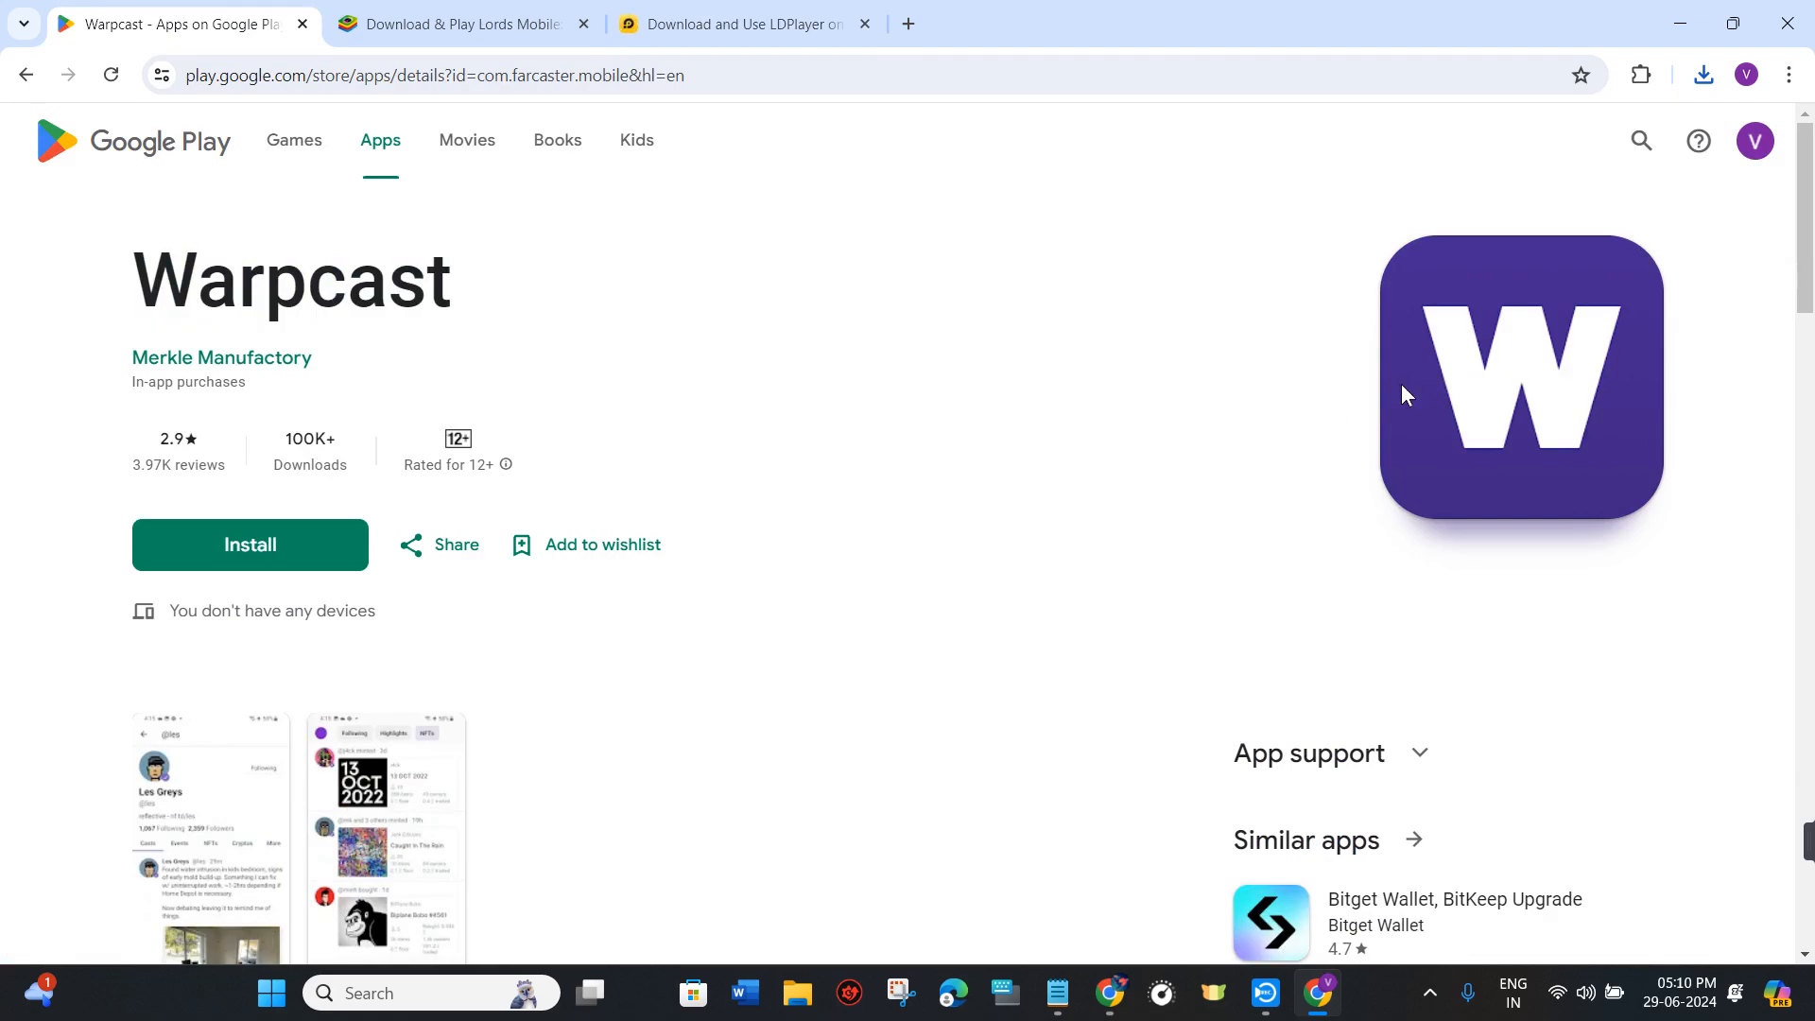
{"action": "scroll", "scroll_direction": "down", "scroll_amount": 3}
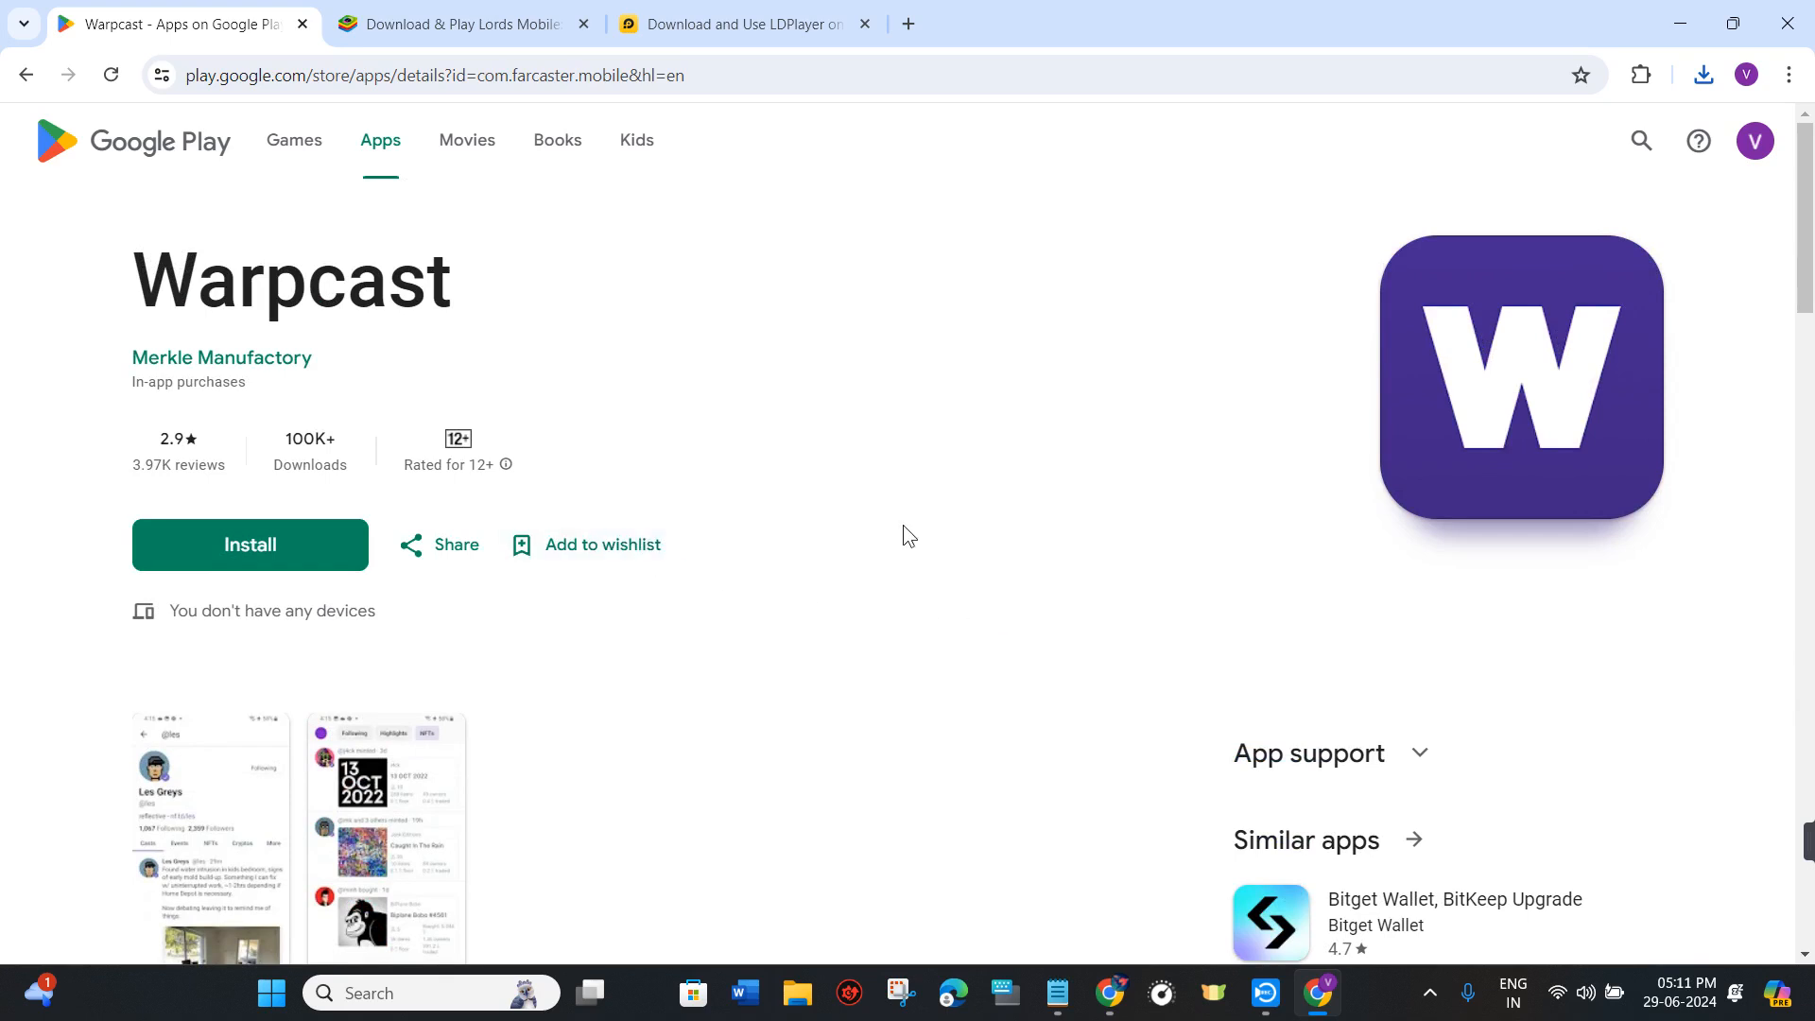
{"action": "scroll", "scroll_direction": "down", "scroll_amount": 3}
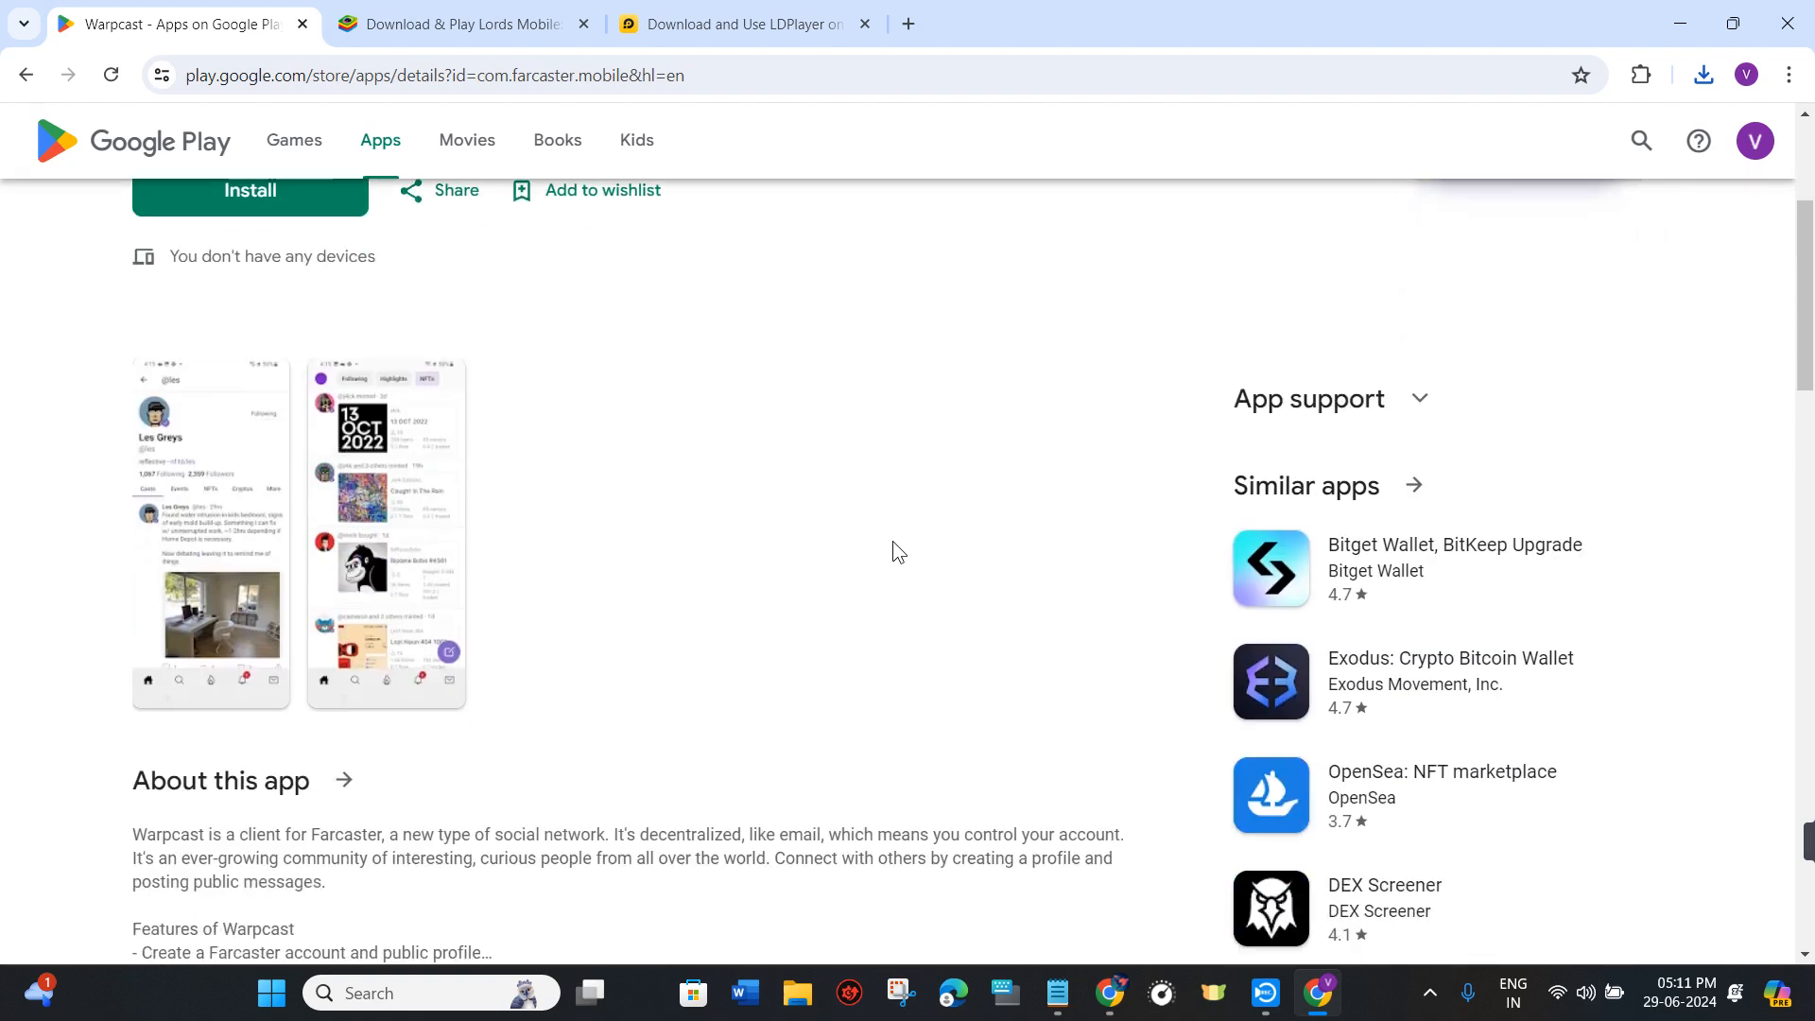